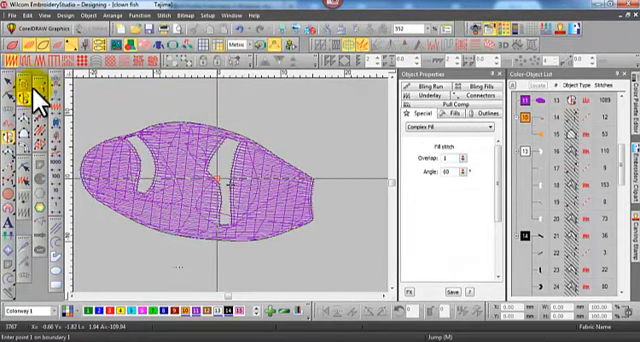
mouse_move(322, 92)
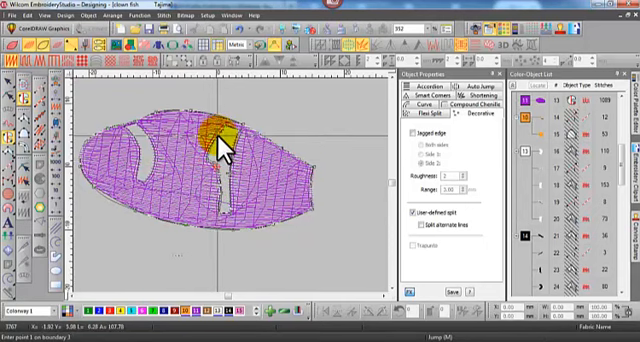
Draw the first split line across the fish body's complex fill.
left_click_drag(222, 140, 122, 120)
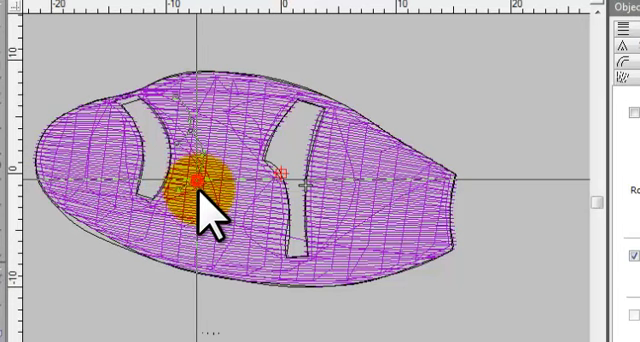
Add two more curved split lines across the middle and lower body.
left_click_drag(200, 180, 175, 230)
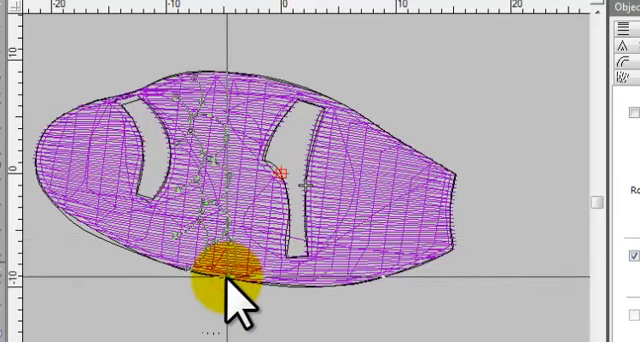
mouse_move(265, 295)
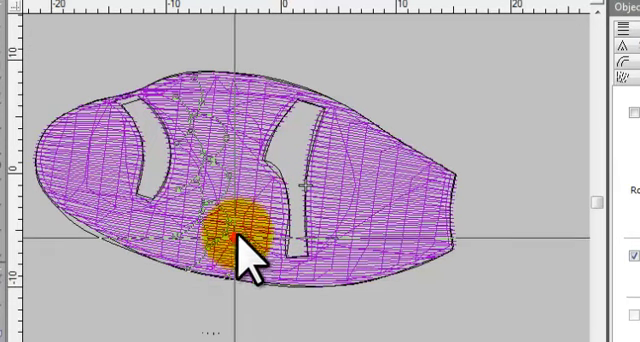
left_click_drag(245, 235, 240, 195)
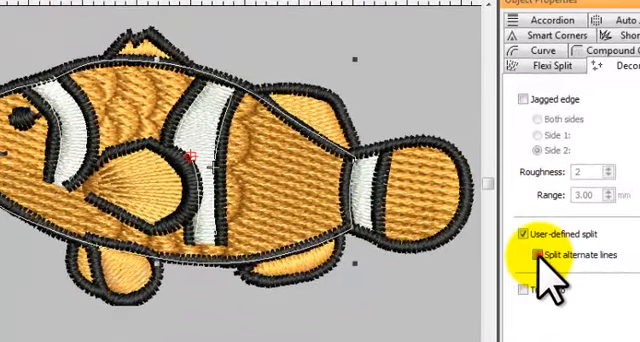
left_click(530, 262)
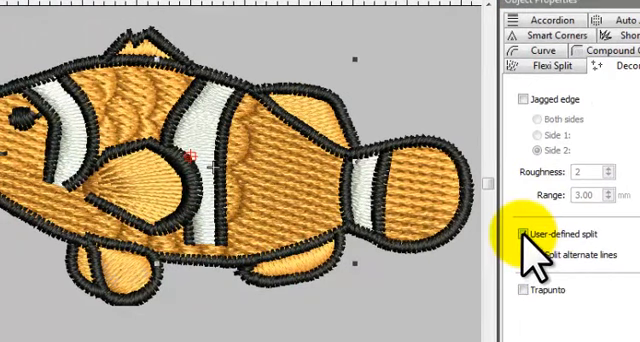
left_click(526, 238)
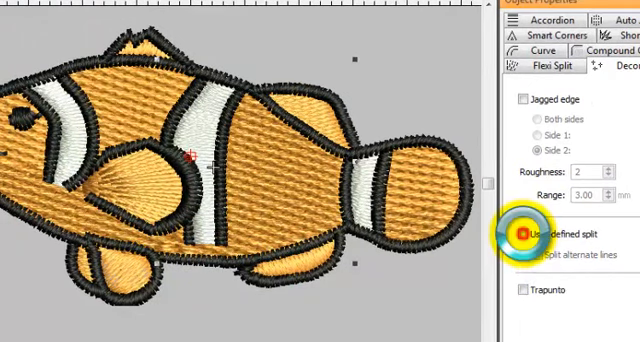
left_click(530, 237)
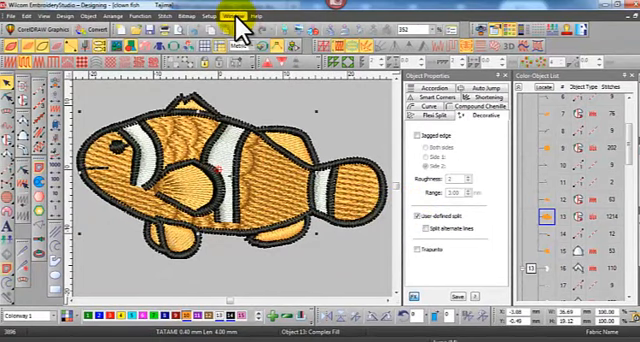
Make the 'fish with beer' design the active document from the Window menu.
left_click(234, 16)
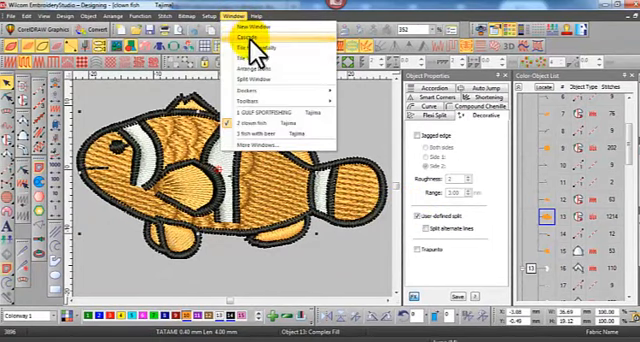
left_click(252, 34)
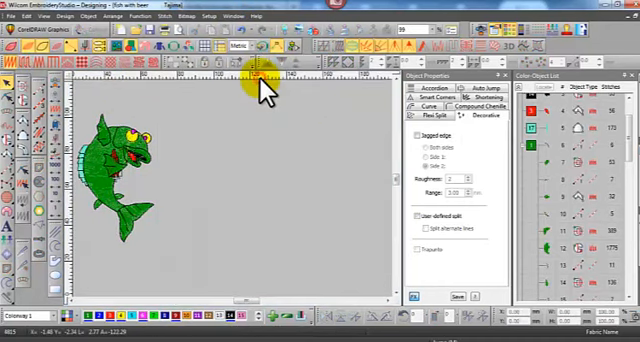
mouse_move(222, 150)
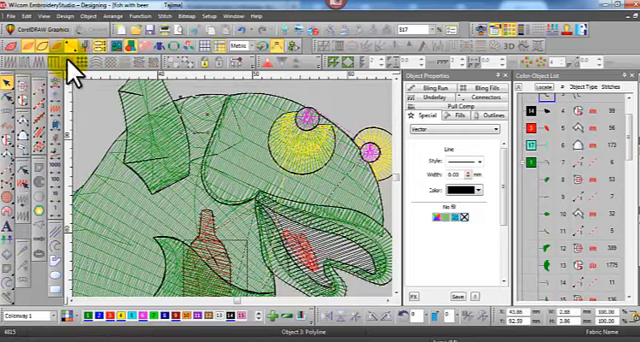
Create a program split named 'scale3' from the selected outline shape.
left_click(166, 29)
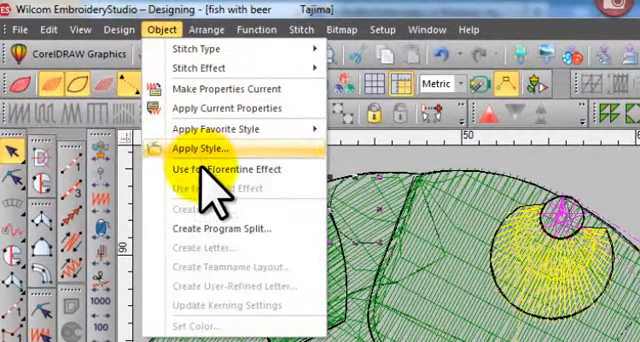
mouse_move(205, 234)
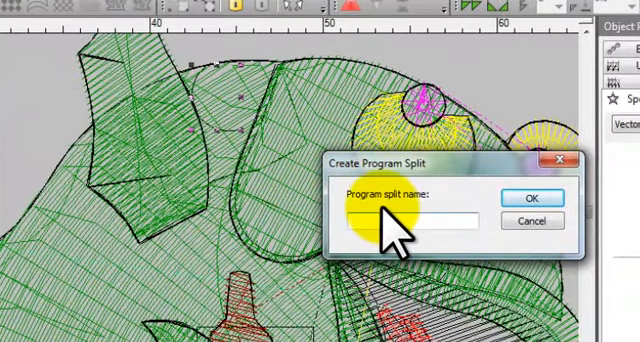
type("scal")
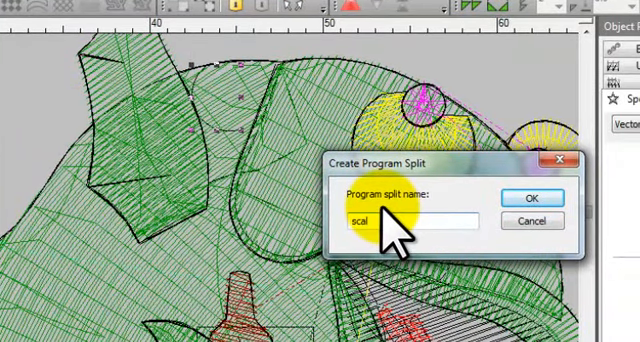
type("3")
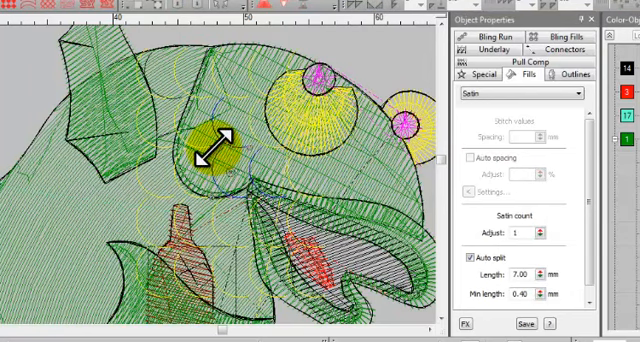
Toggle stitch display with S repeatedly to inspect the object outlines and scale arcs.
key("s")
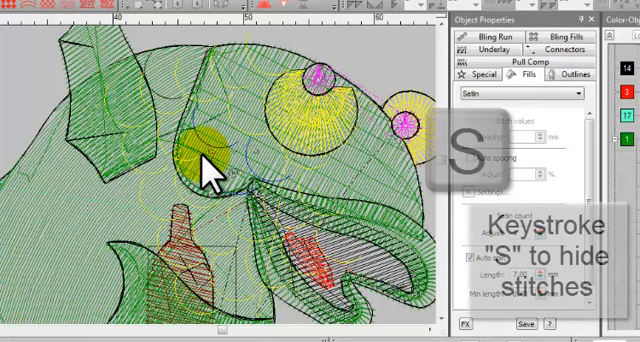
key("s")
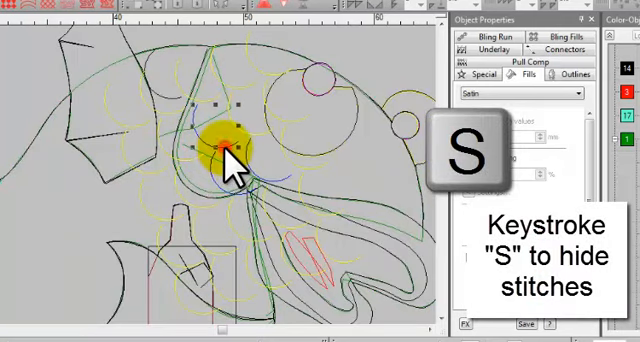
key("s")
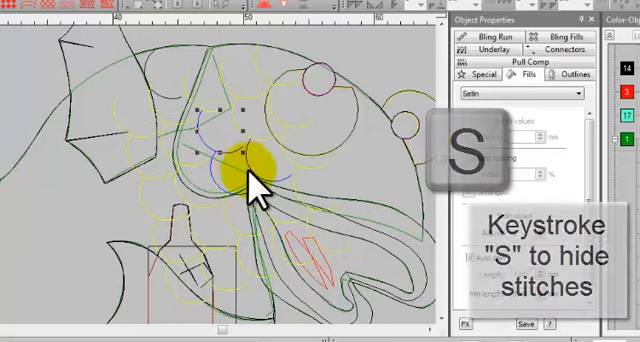
key("s")
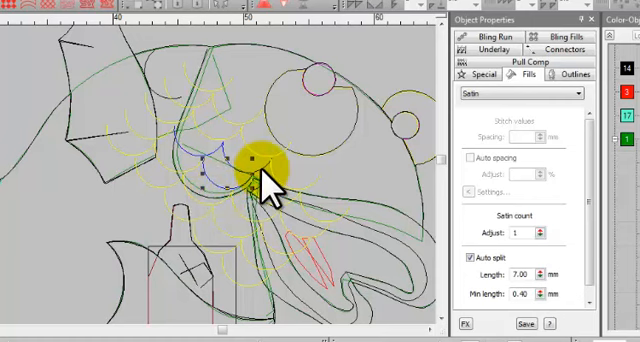
mouse_move(262, 186)
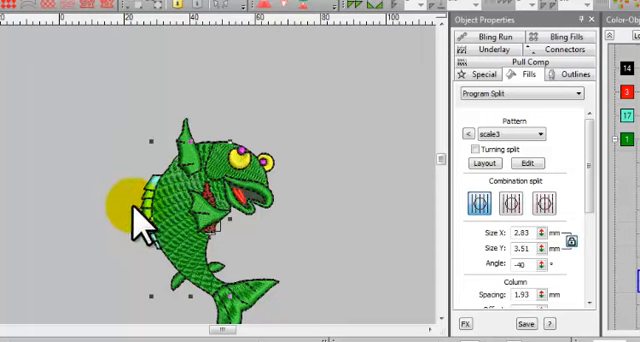
Select the fish body and compare the third and middle combination split arrangements.
left_click(517, 205)
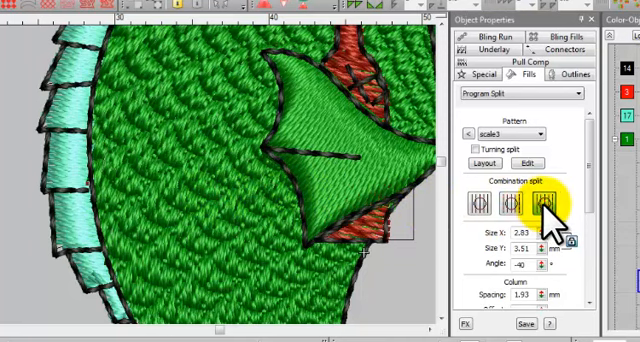
left_click(522, 205)
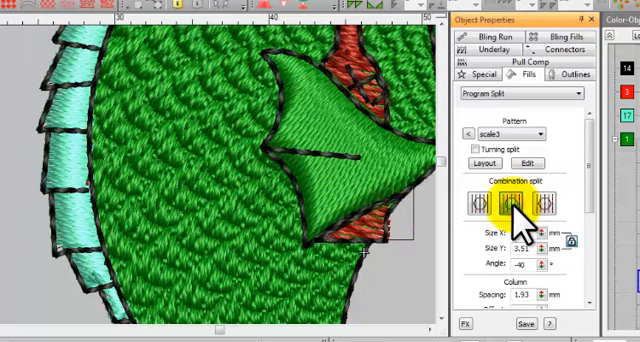
left_click(476, 203)
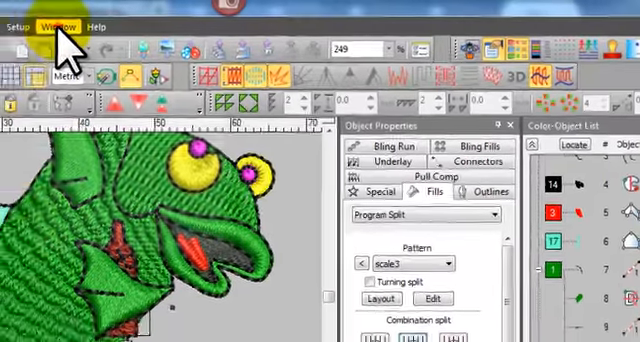
Tile the open fish designs vertically from the Window menu.
left_click(207, 27)
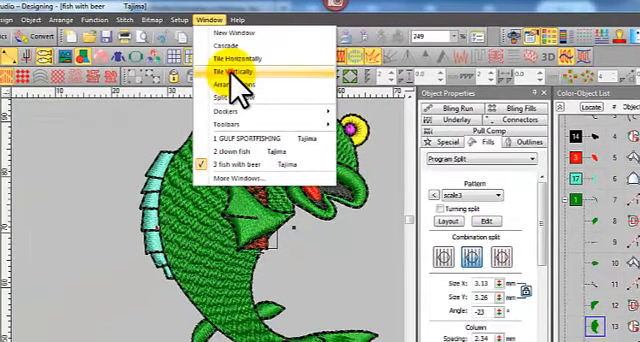
left_click(237, 72)
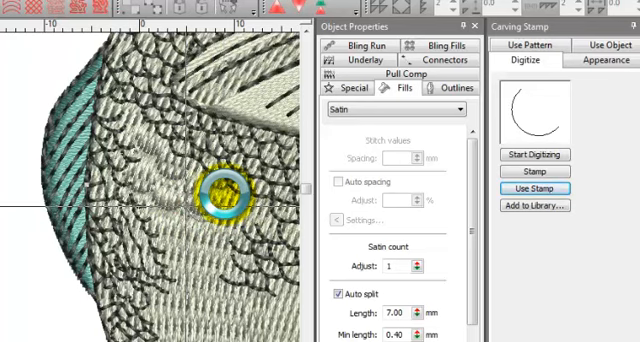
Stamp two scale arcs into the barramundi body, then select its tatami body section.
left_click_drag(200, 197, 250, 210)
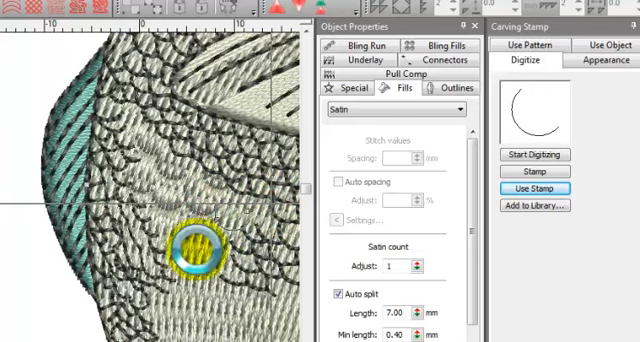
left_click_drag(185, 245, 155, 250)
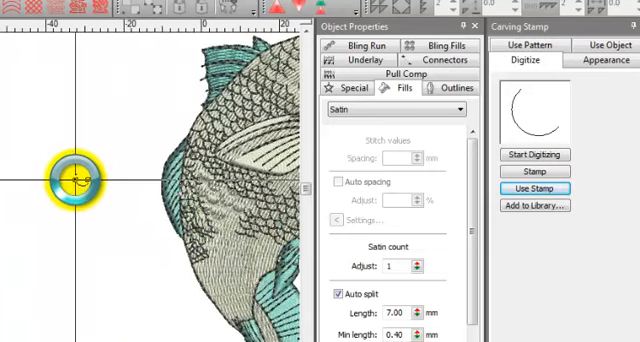
left_click(390, 110)
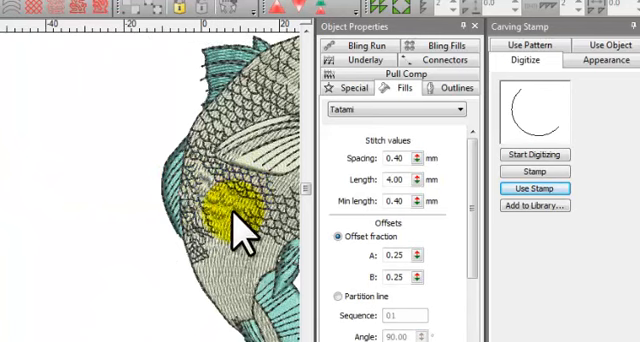